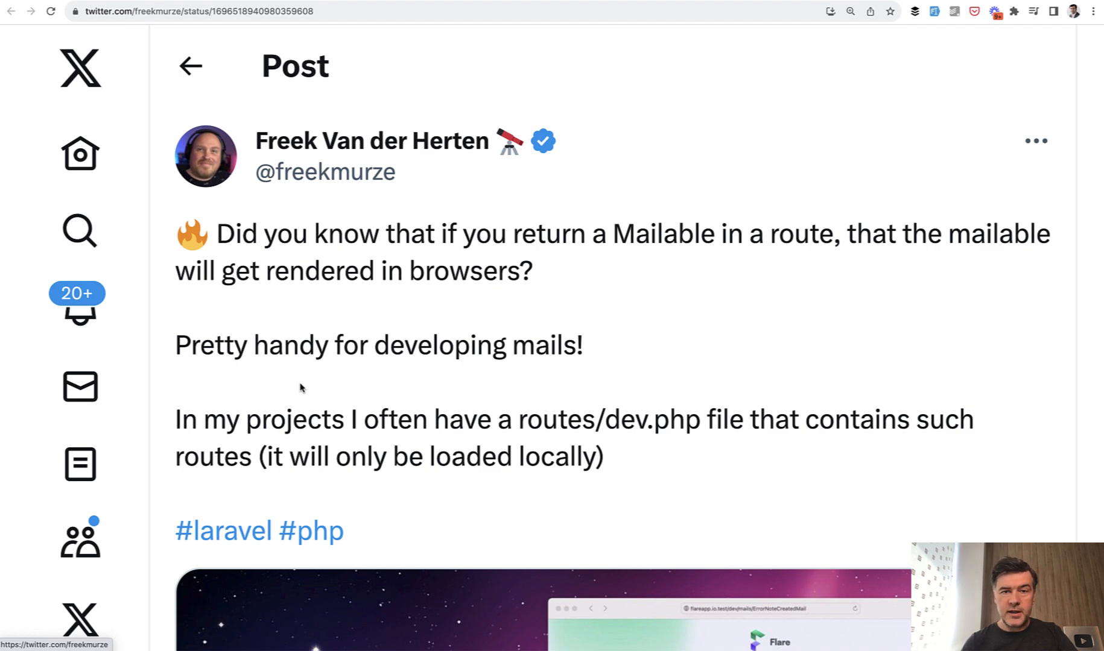
# Review OrderShipped's price constructor, envelope subject and email.order-shipped content view.
pyautogui.scroll(-3)
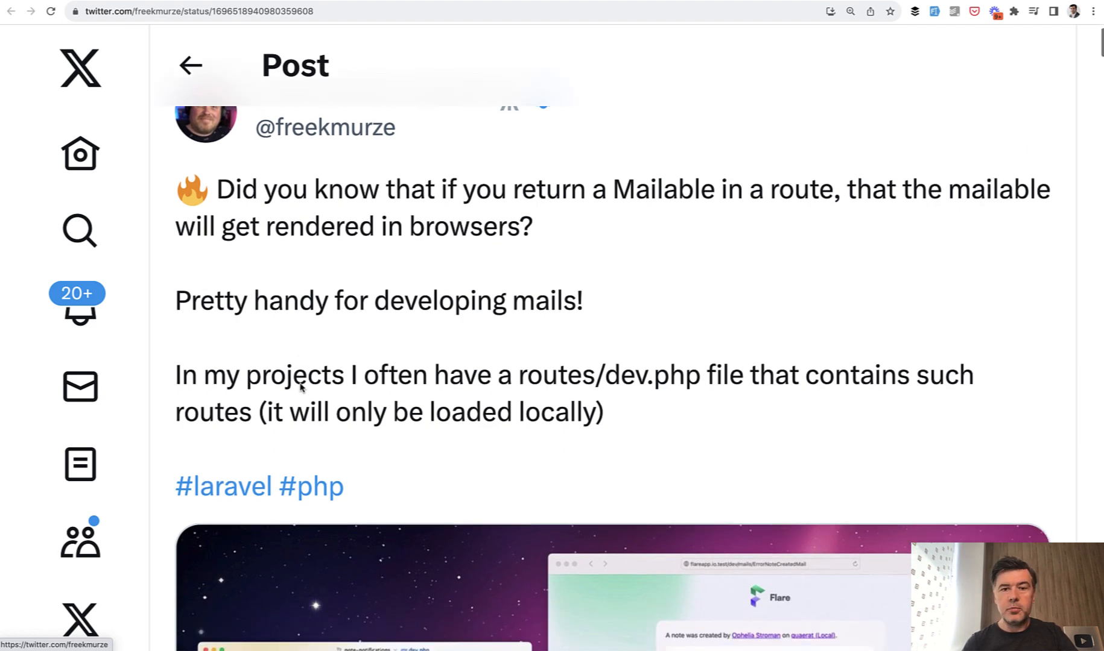
pyautogui.scroll(-3)
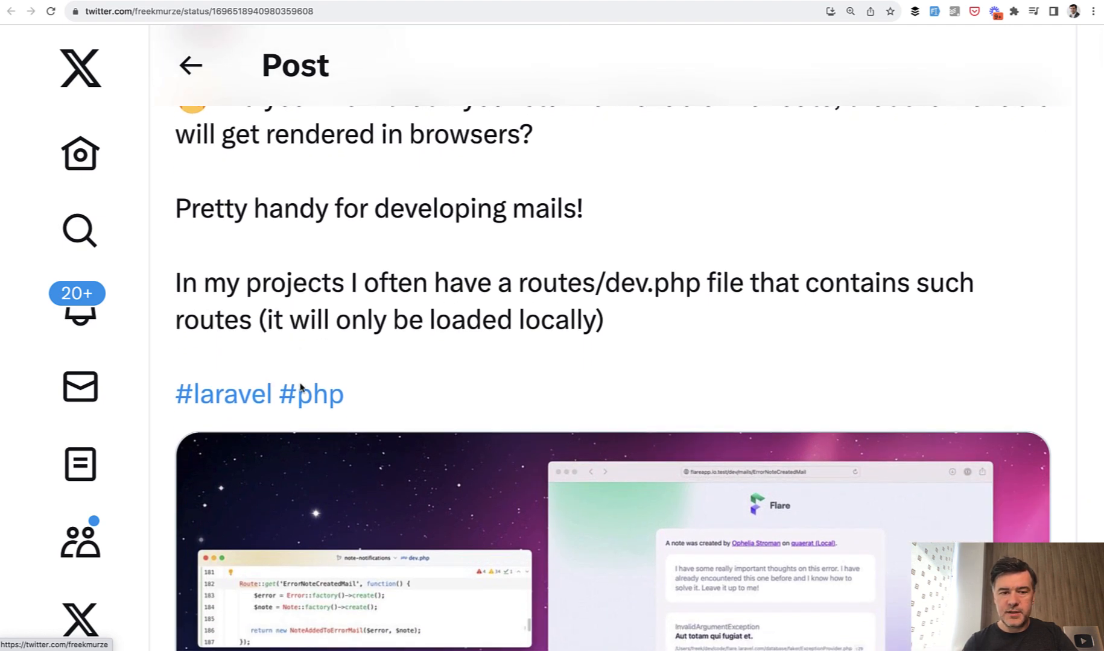
pyautogui.scroll(-3)
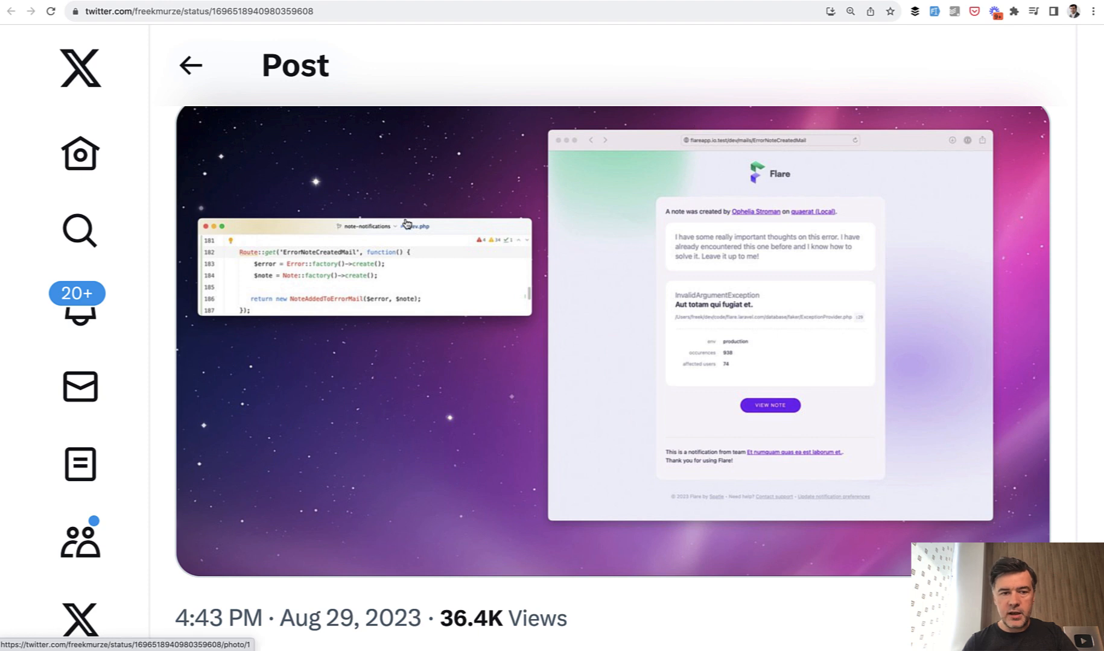
pyautogui.moveTo(277, 308)
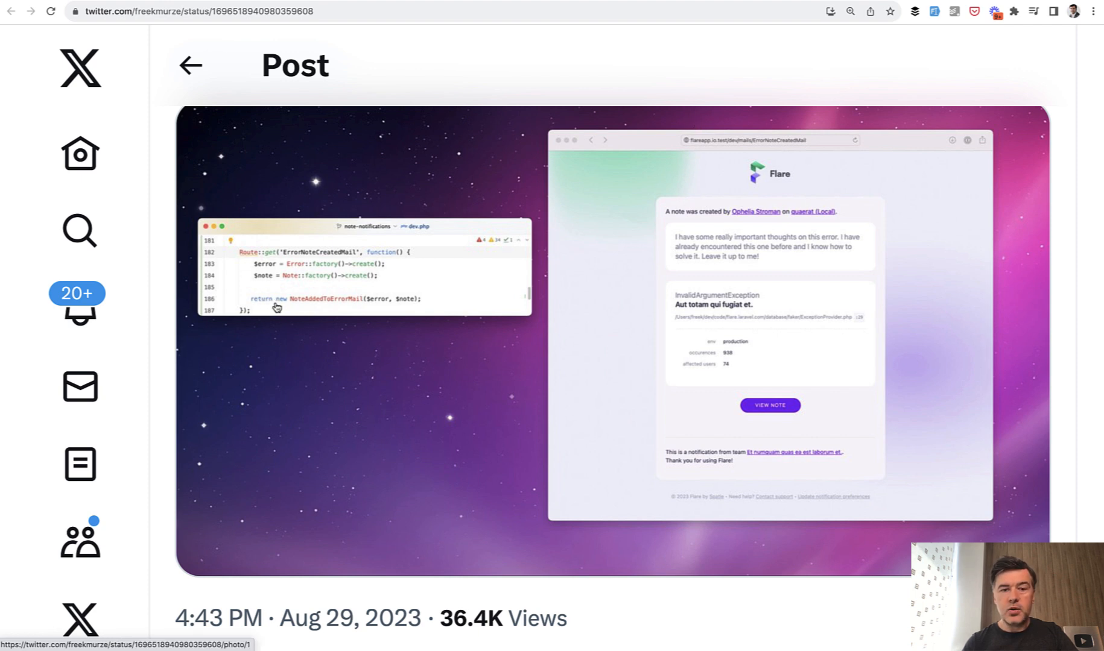
pyautogui.moveTo(340, 308)
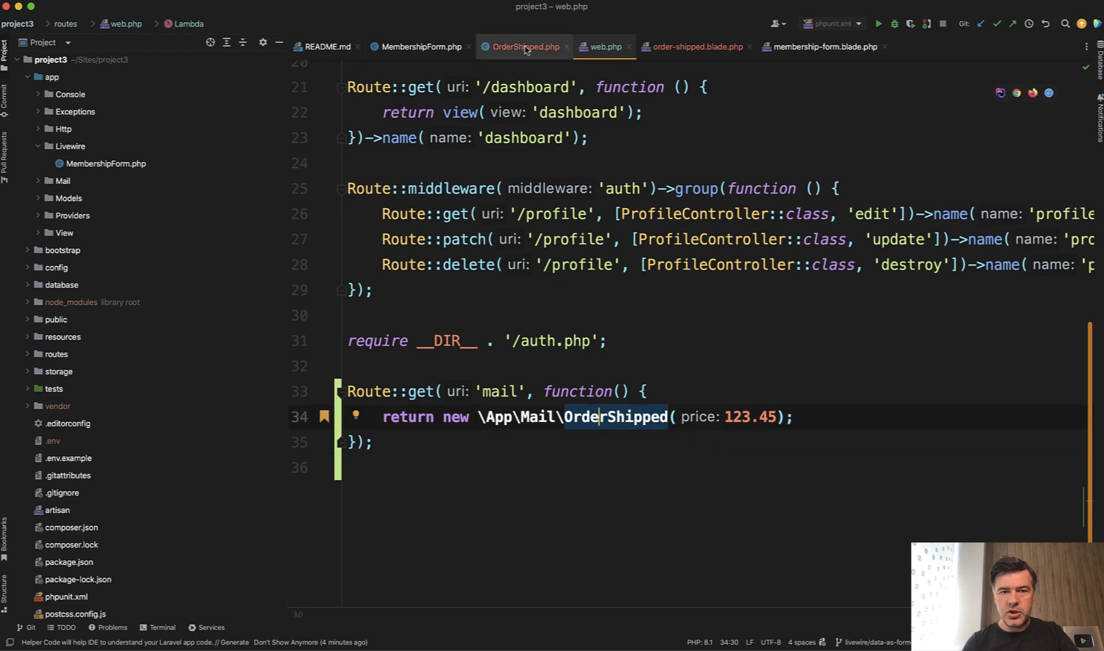
pyautogui.click(522, 47)
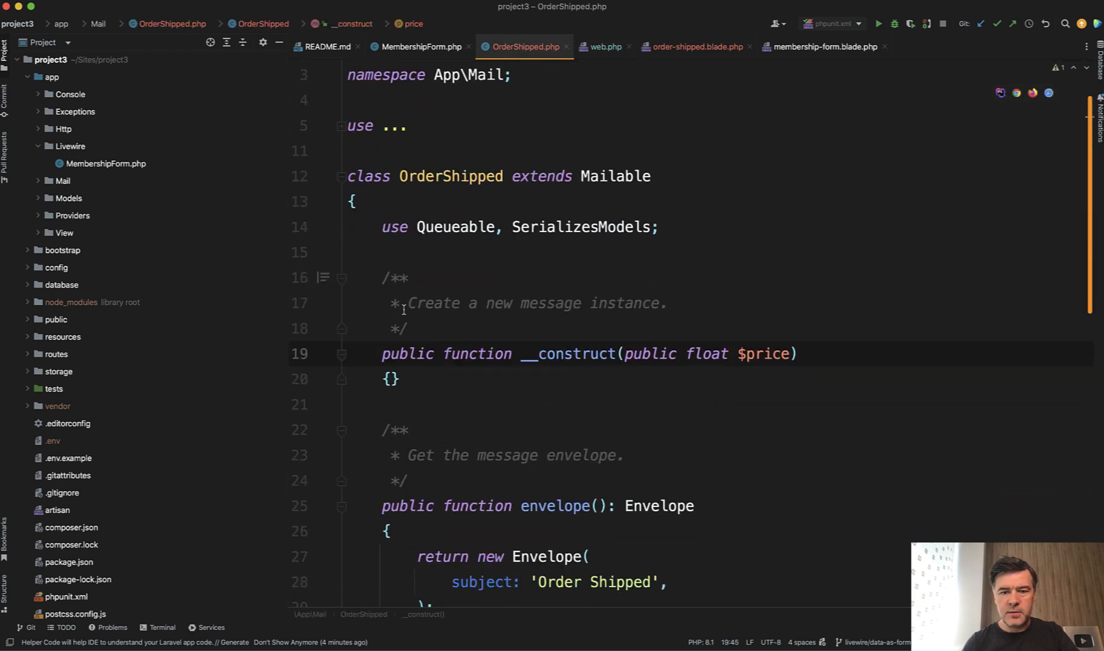
pyautogui.scroll(-3)
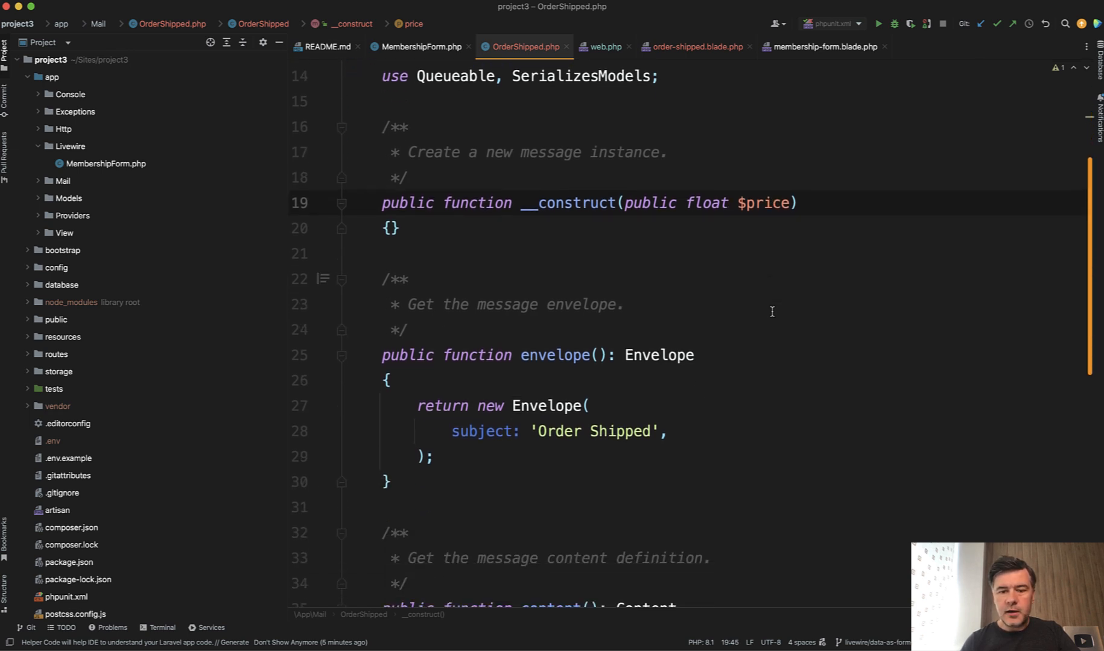
pyautogui.scroll(-3)
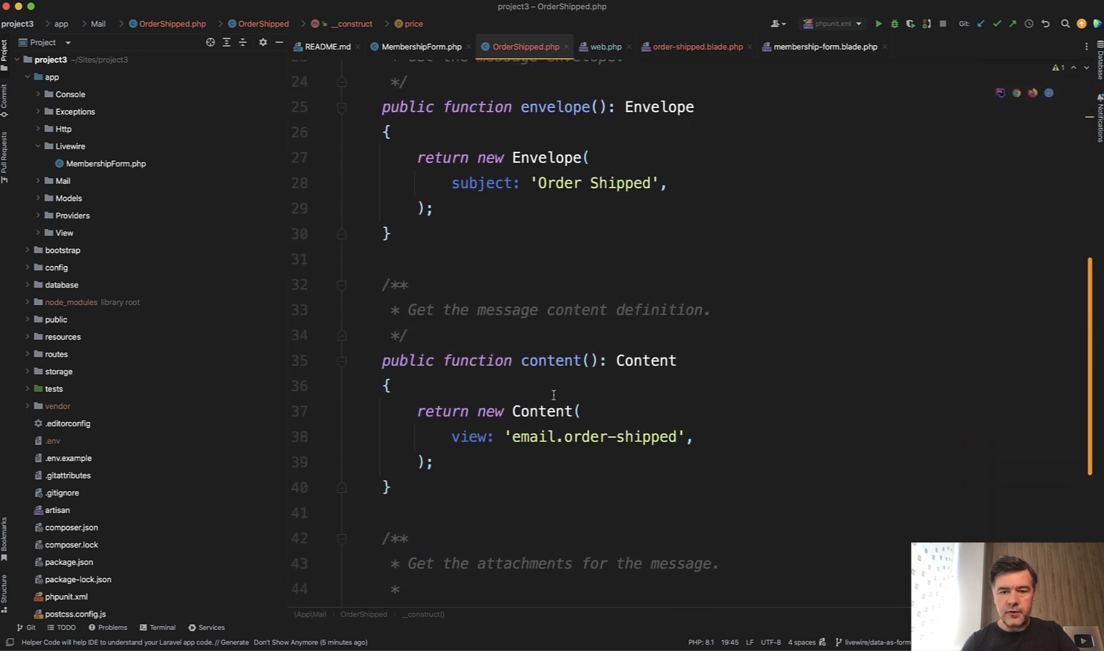
pyautogui.scroll(-3)
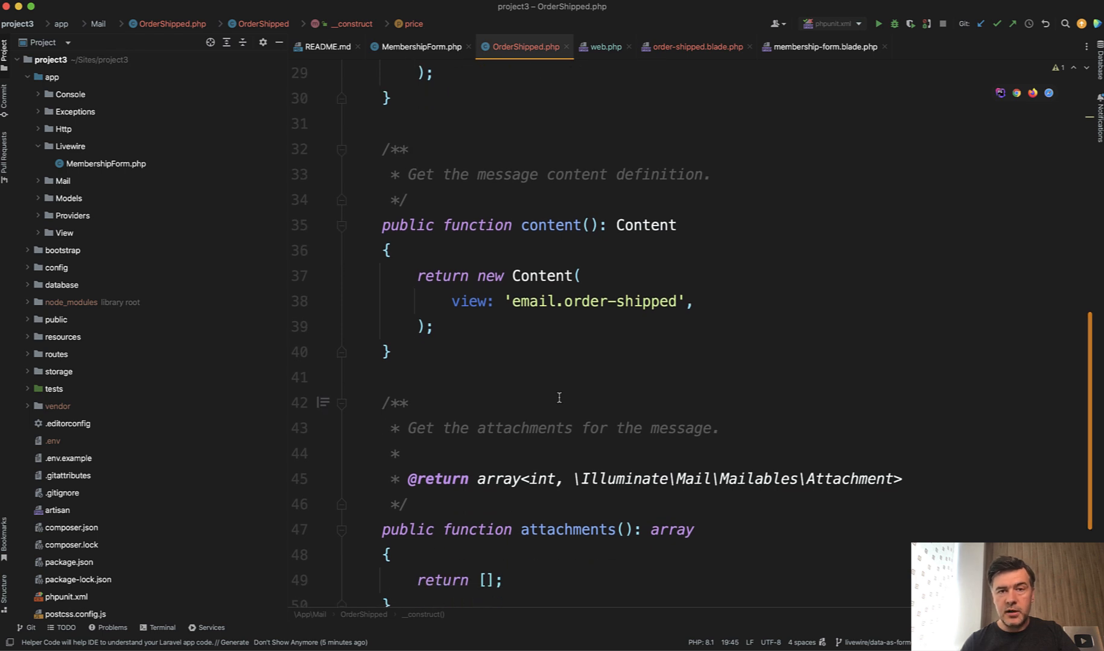
pyautogui.scroll(-3)
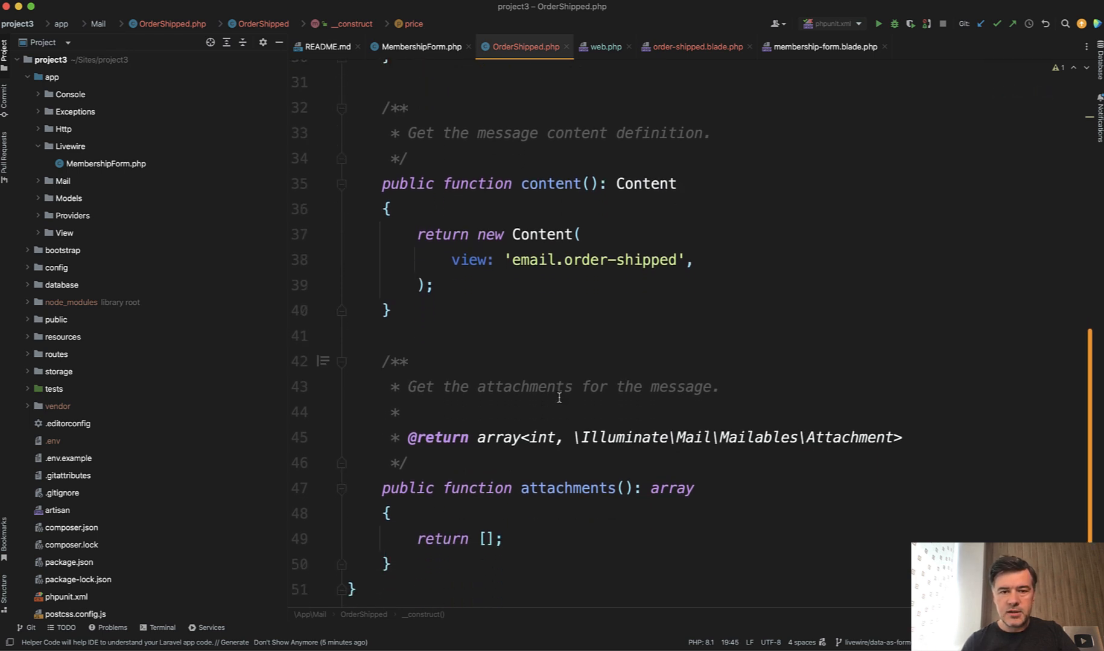
pyautogui.scroll(3)
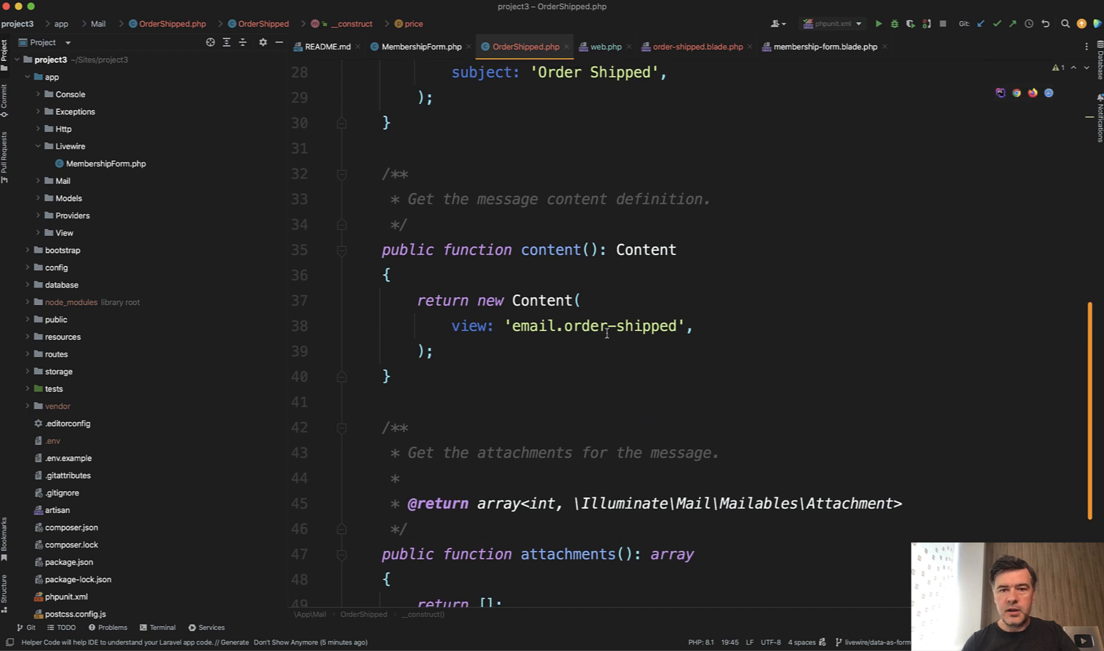
pyautogui.click(693, 47)
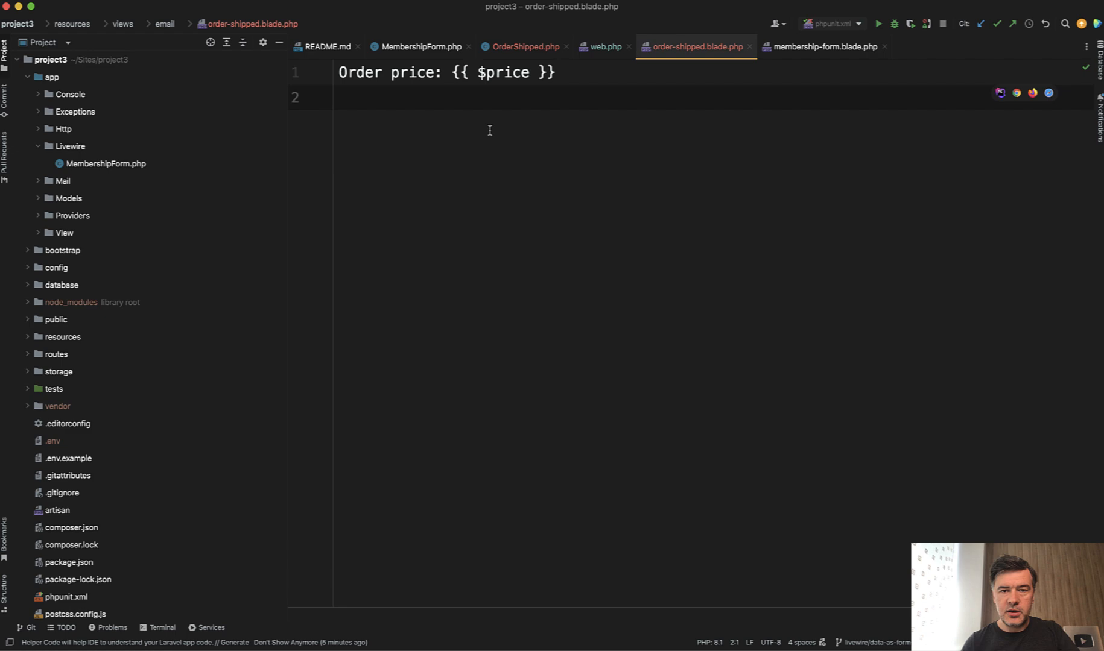
pyautogui.click(524, 47)
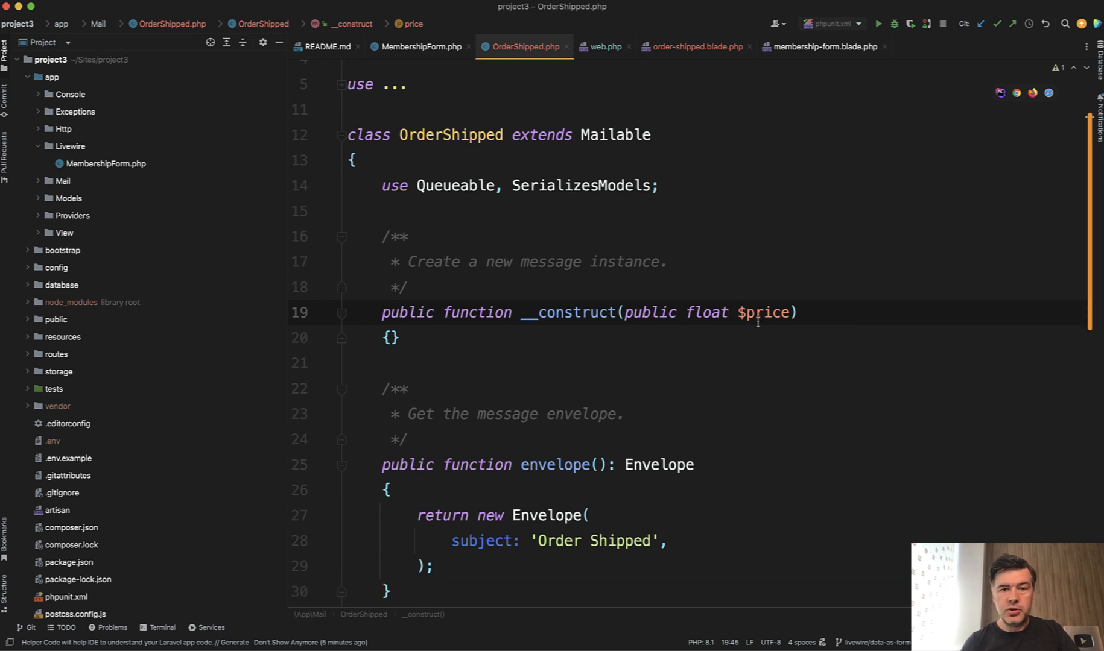
pyautogui.doubleClick(763, 313)
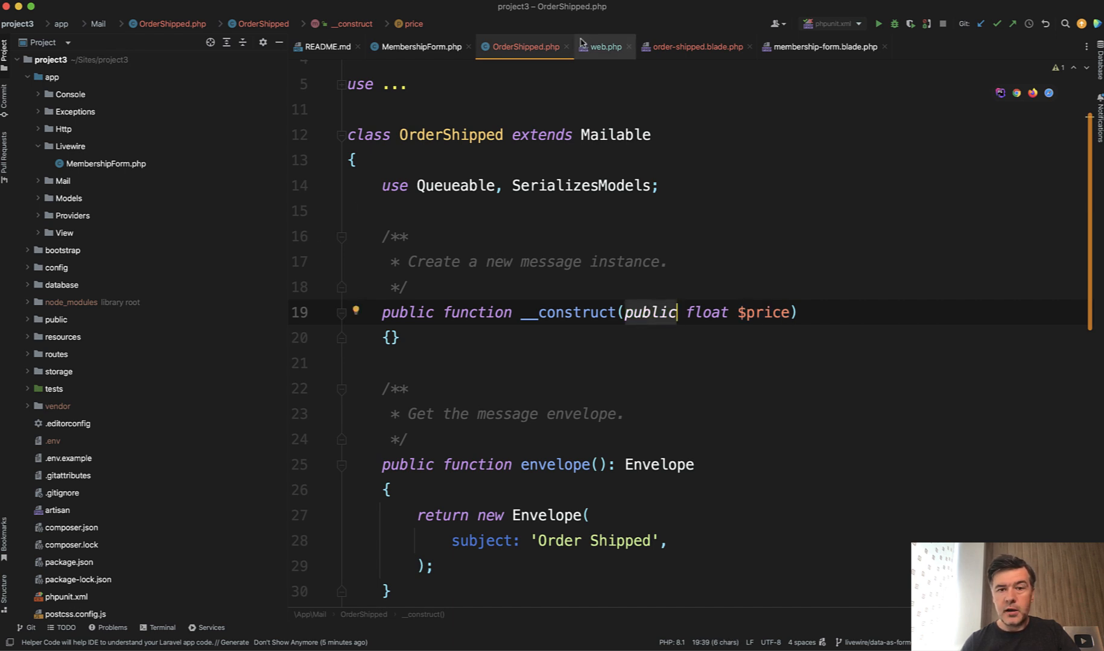
# Return to the web.php routes file containing the /mail route.
pyautogui.click(603, 47)
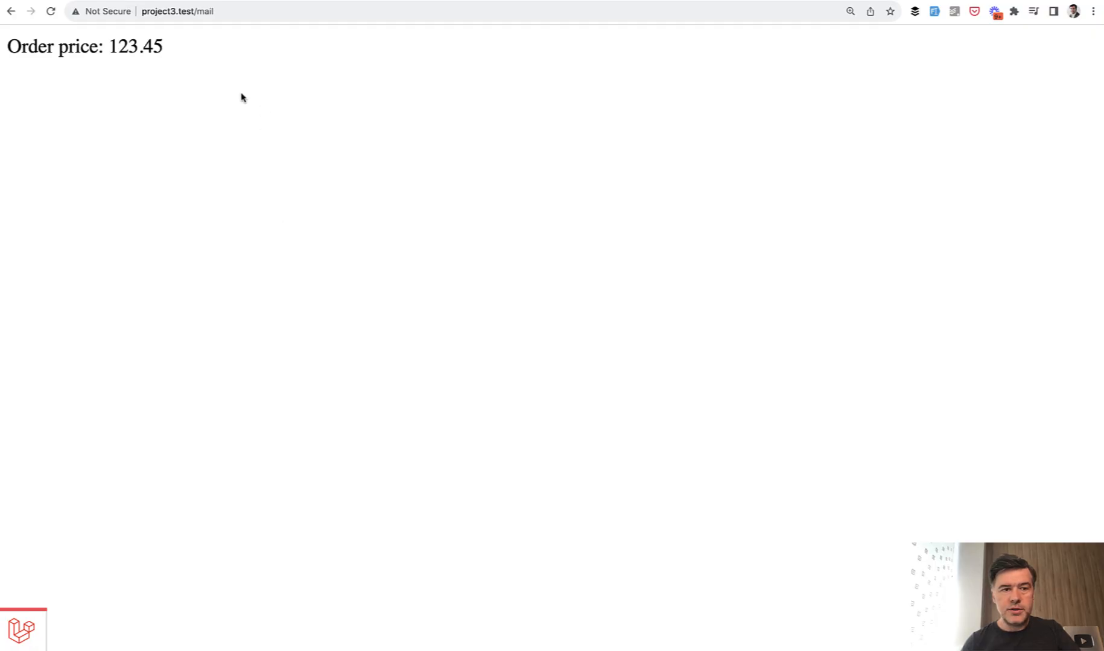
pyautogui.moveTo(199, 123)
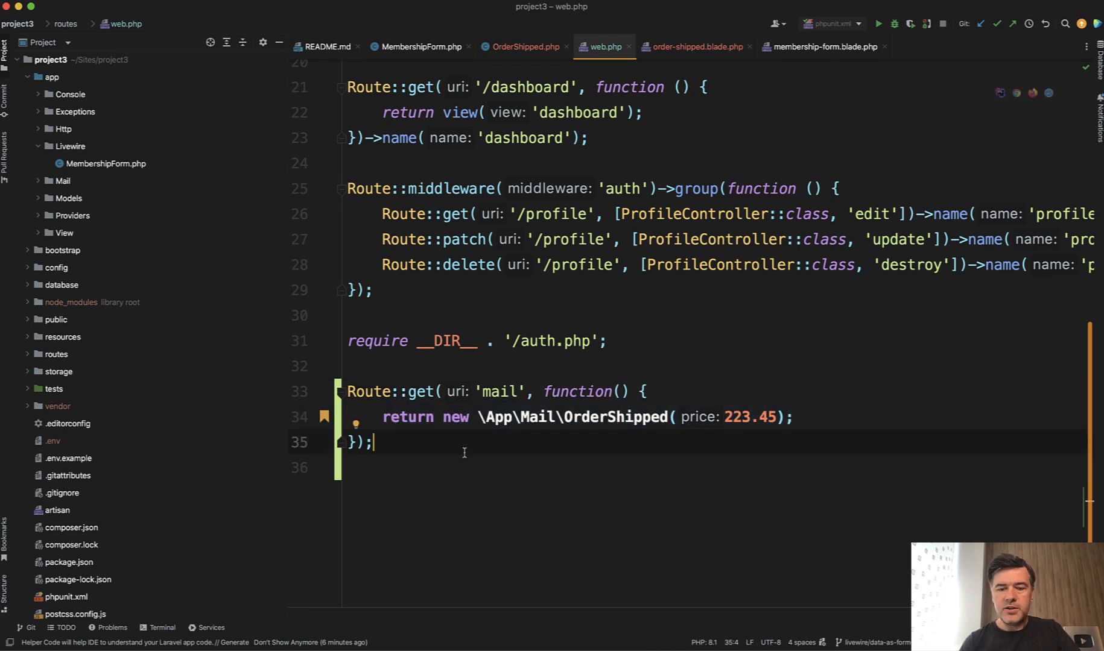
# Select the OrderShipped call in the mail route to edit its price argument.
pyautogui.doubleClick(614, 417)
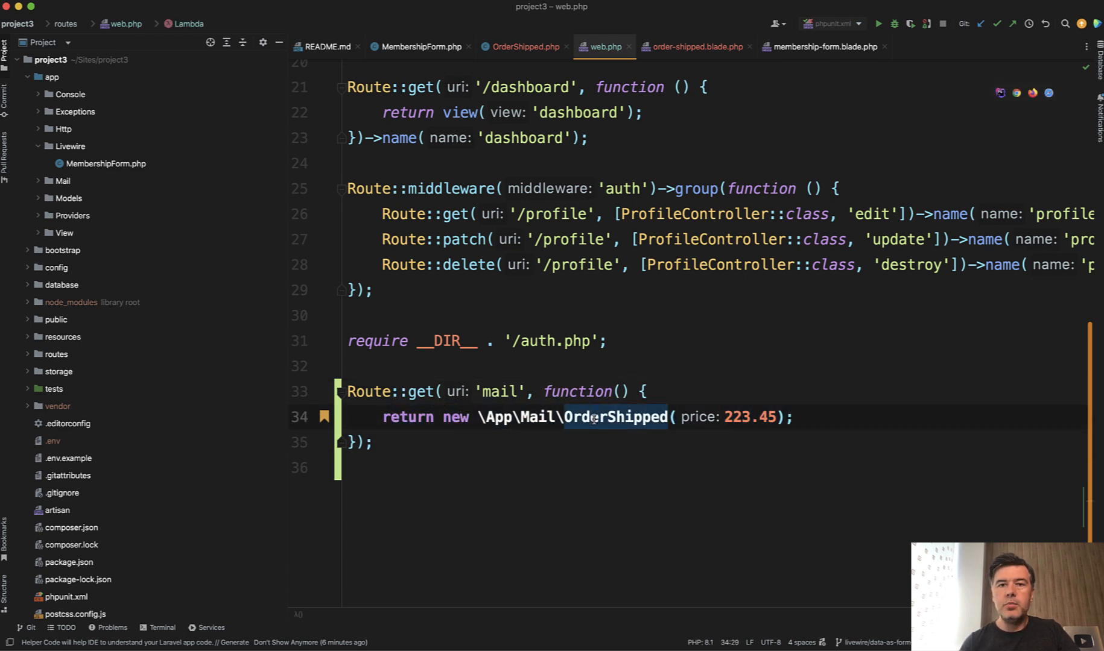